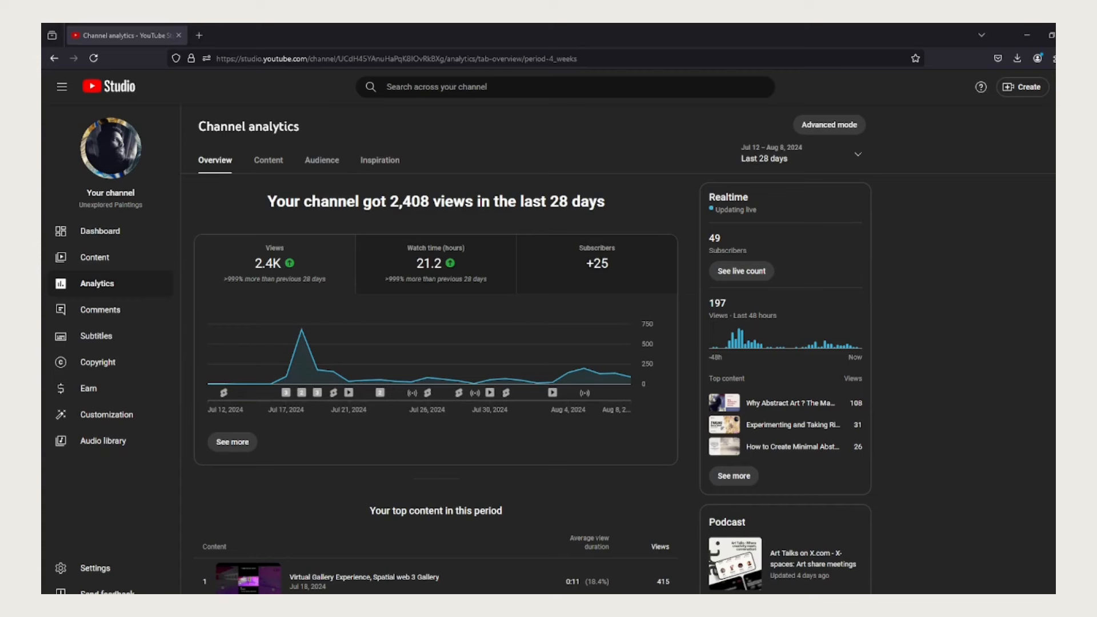
mouse_move(279, 281)
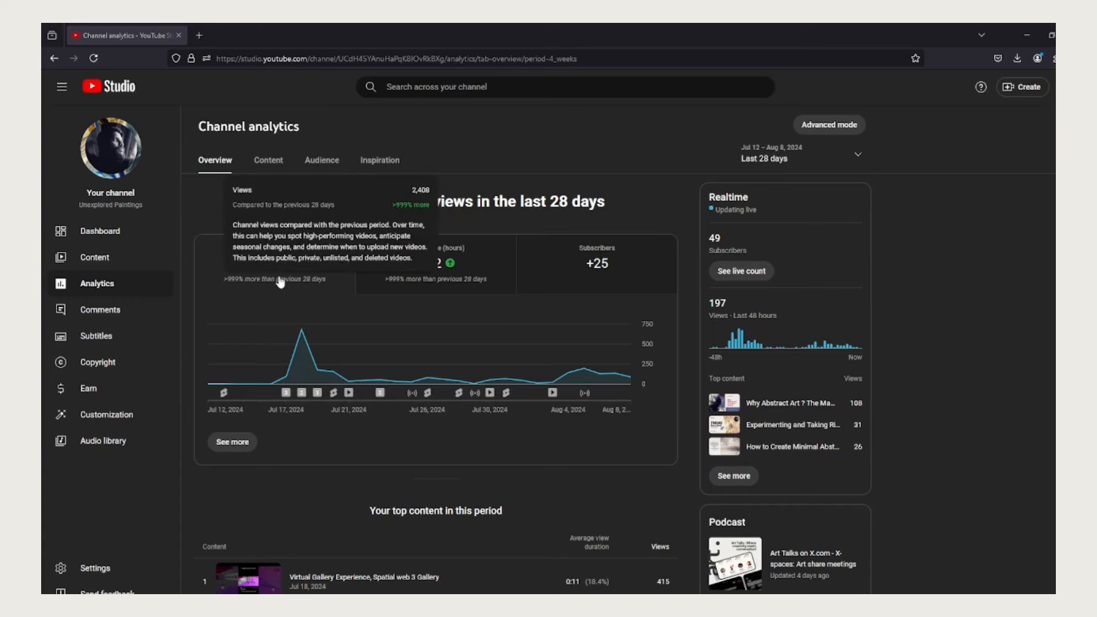
mouse_move(431, 300)
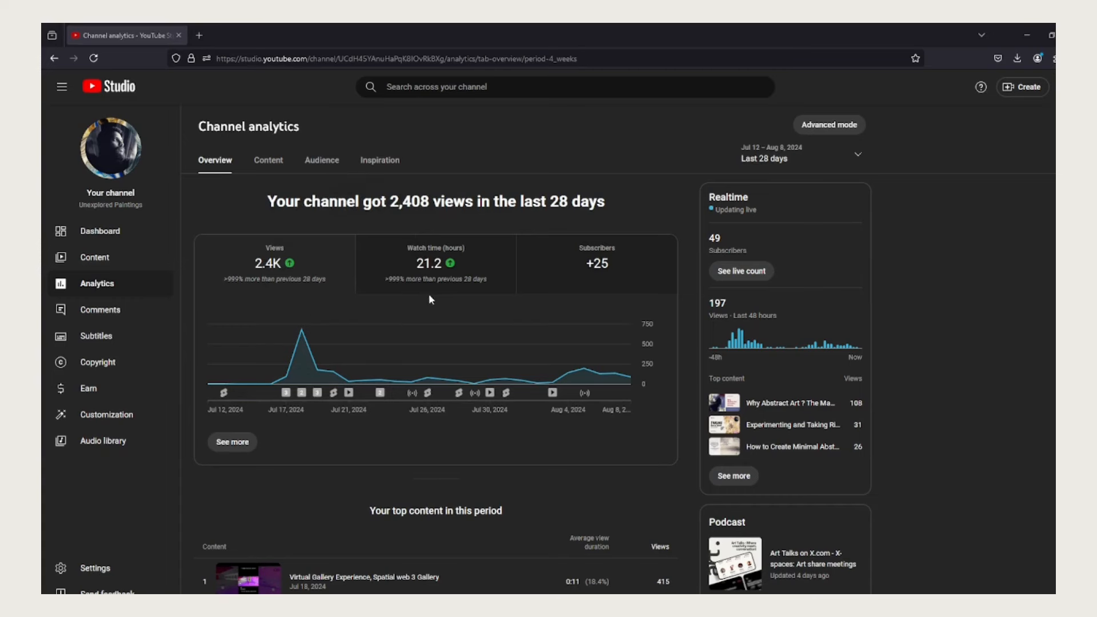
mouse_move(455, 309)
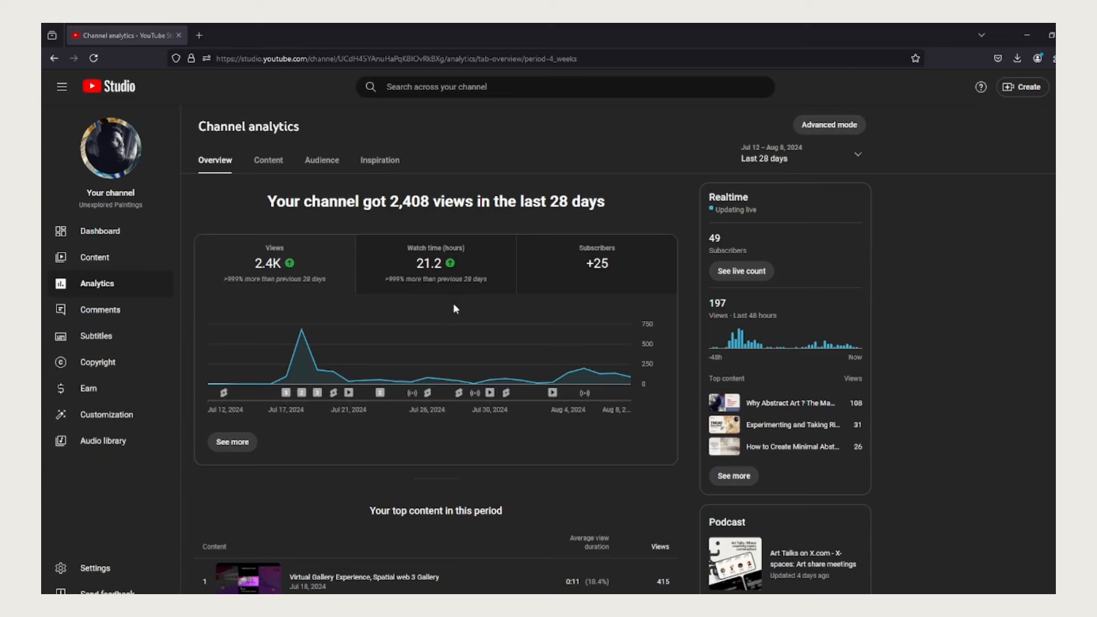
mouse_move(590, 304)
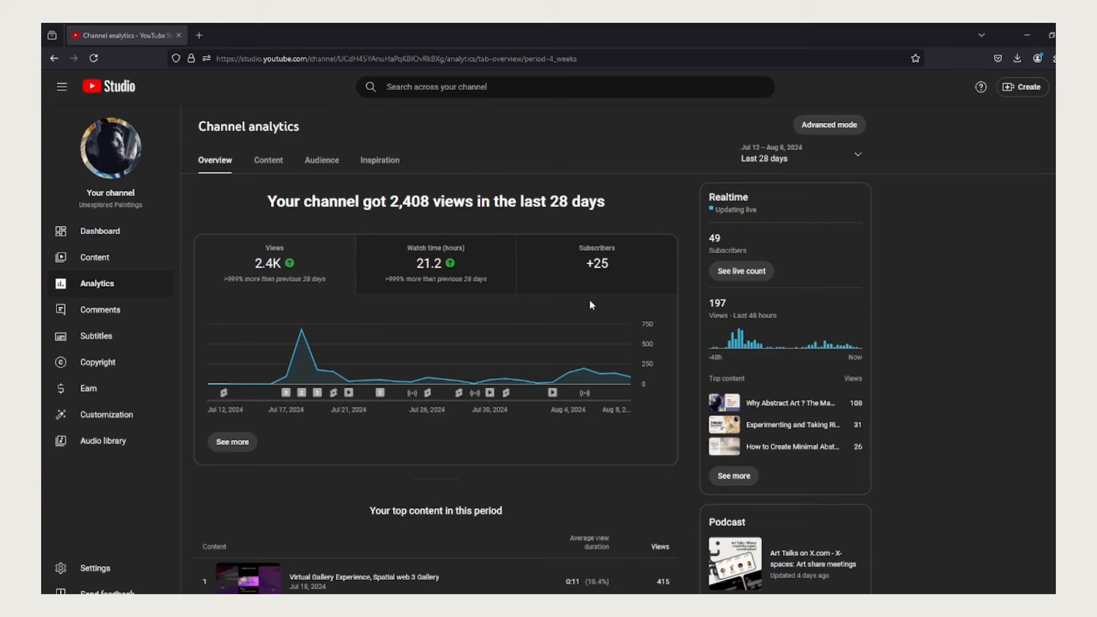
mouse_move(567, 373)
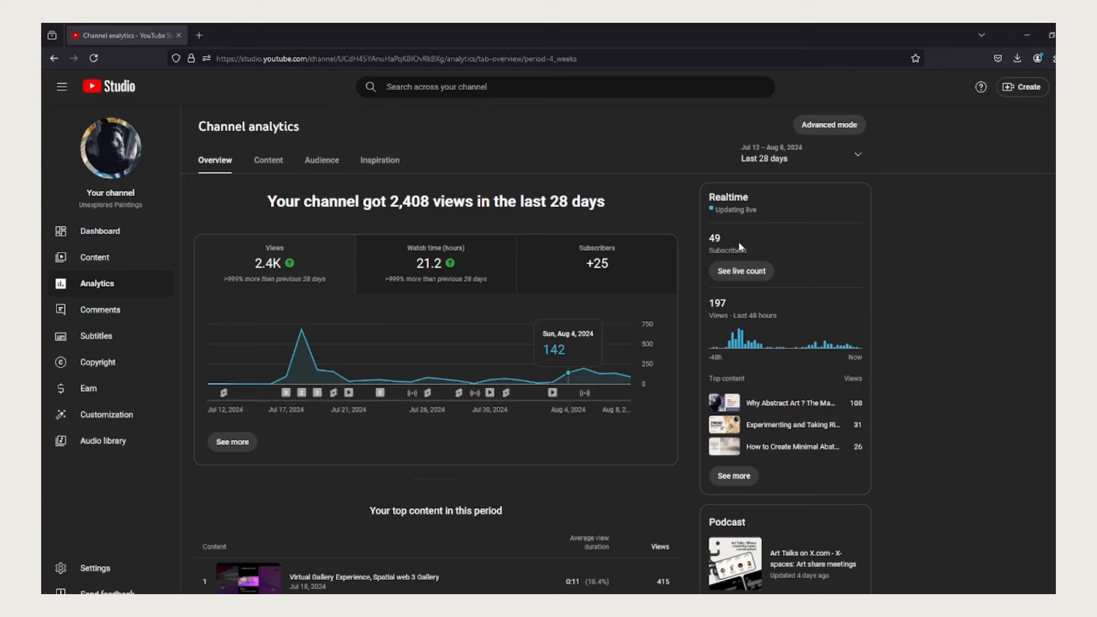
mouse_move(648, 314)
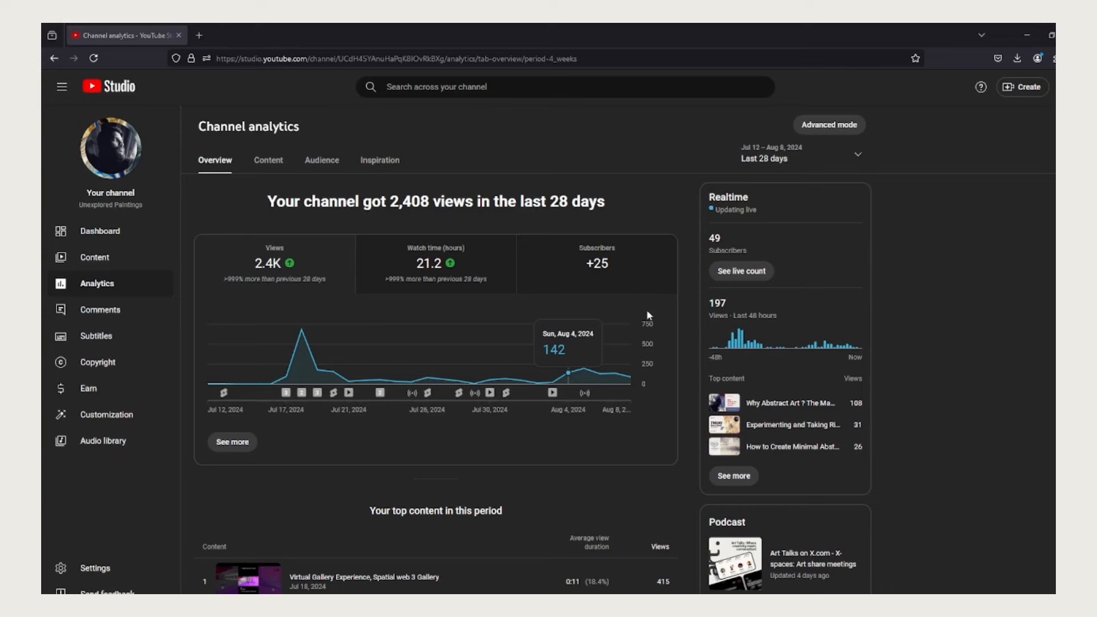
mouse_move(274, 177)
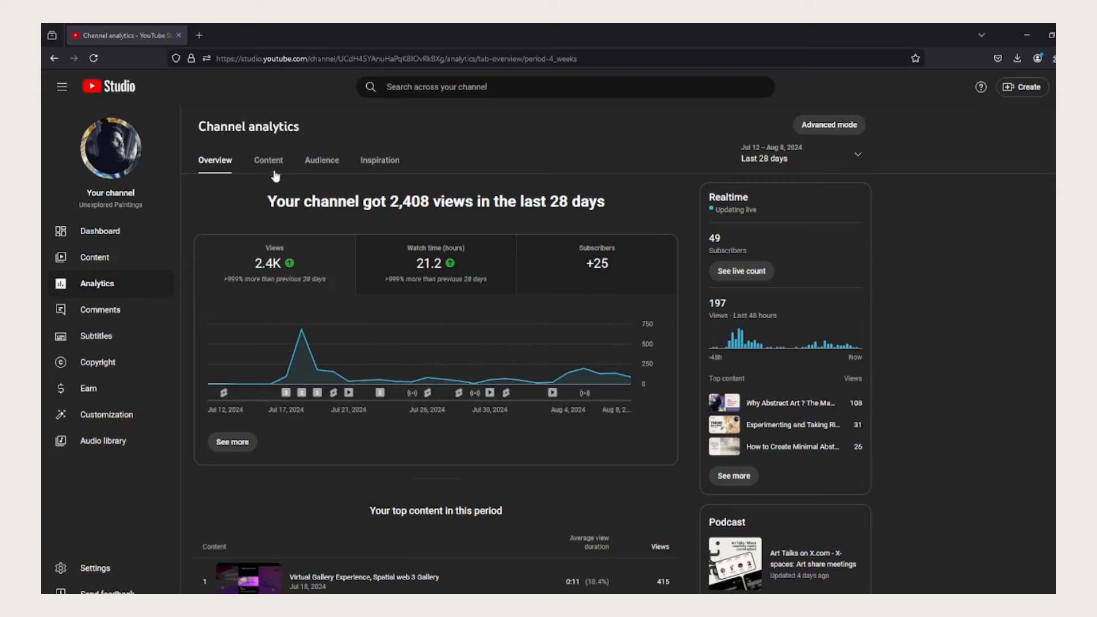
mouse_move(320, 171)
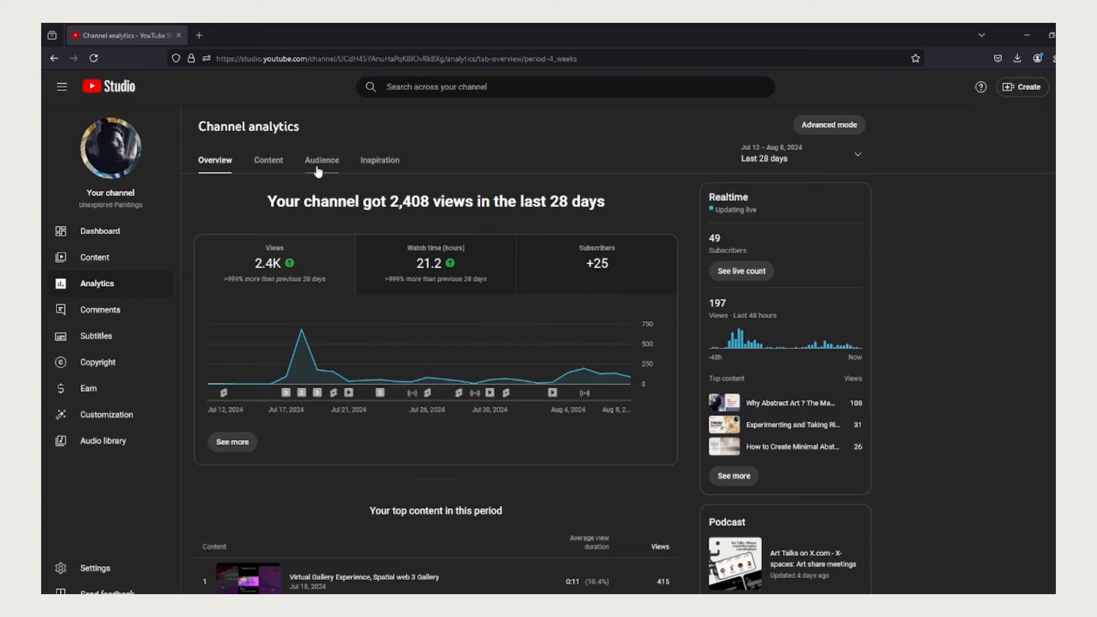
Step: Show the Audience report: 19 returning viewers, 1.8K unique viewers, +25 subscribers
left_click(322, 160)
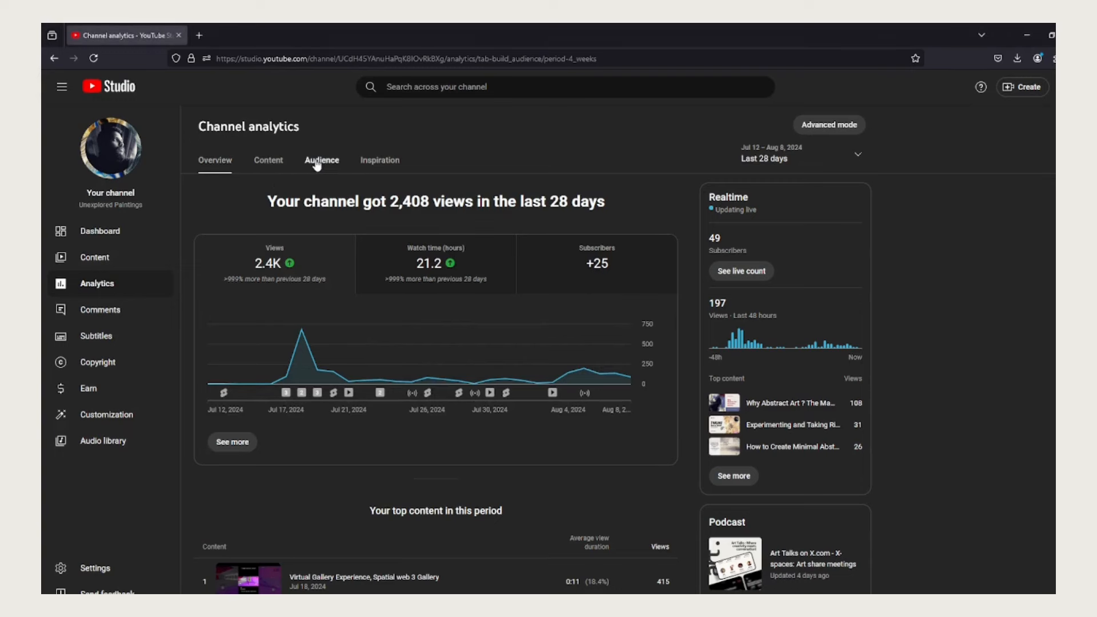
left_click(321, 159)
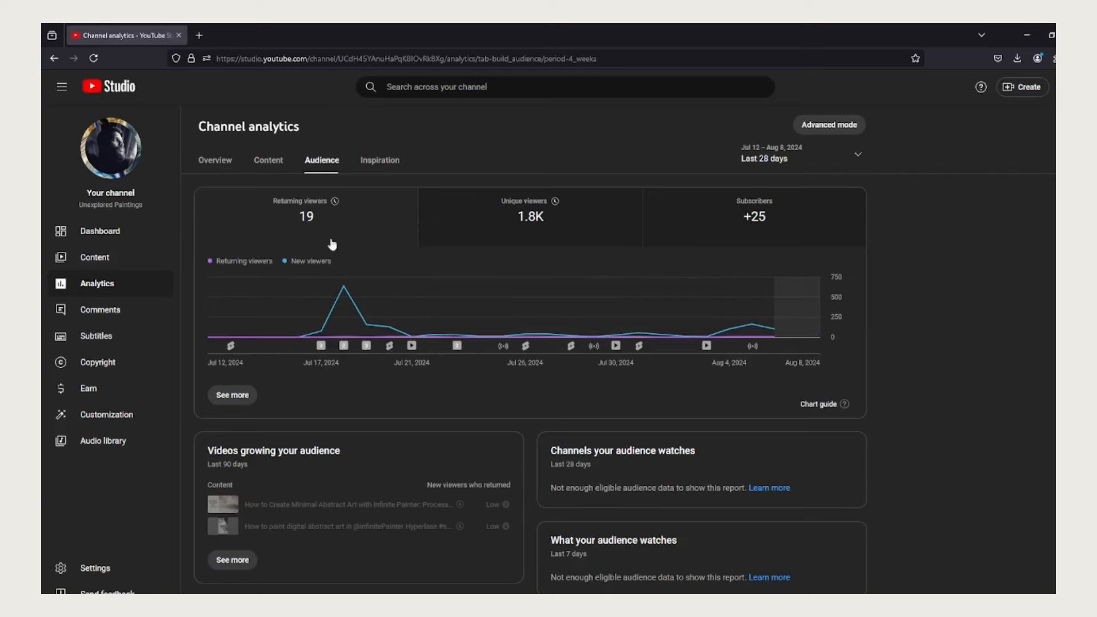
mouse_move(524, 345)
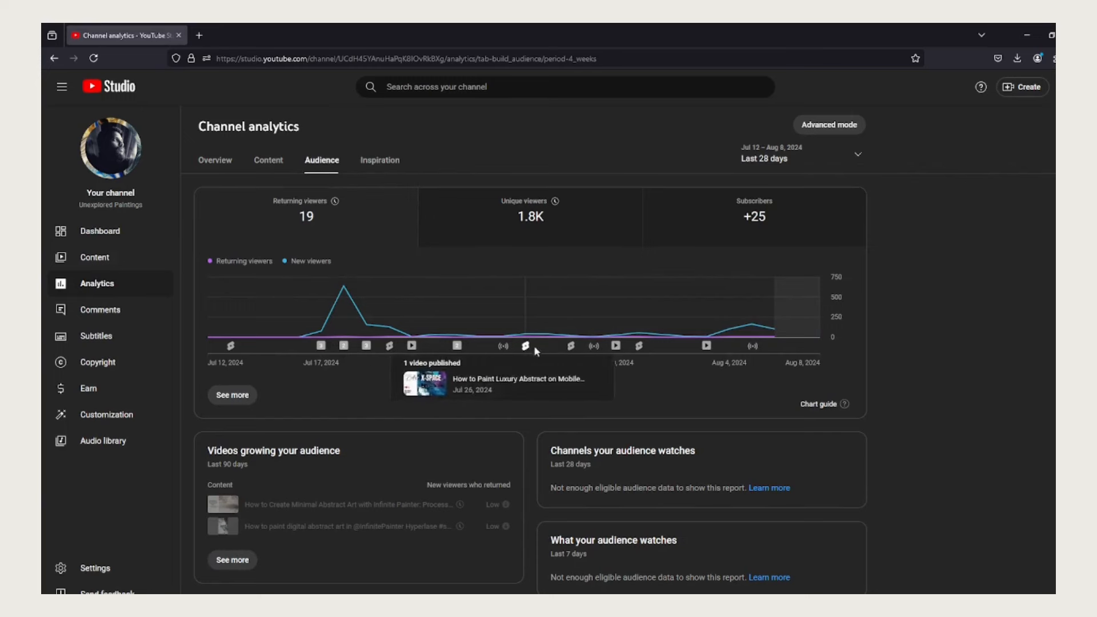
mouse_move(325, 231)
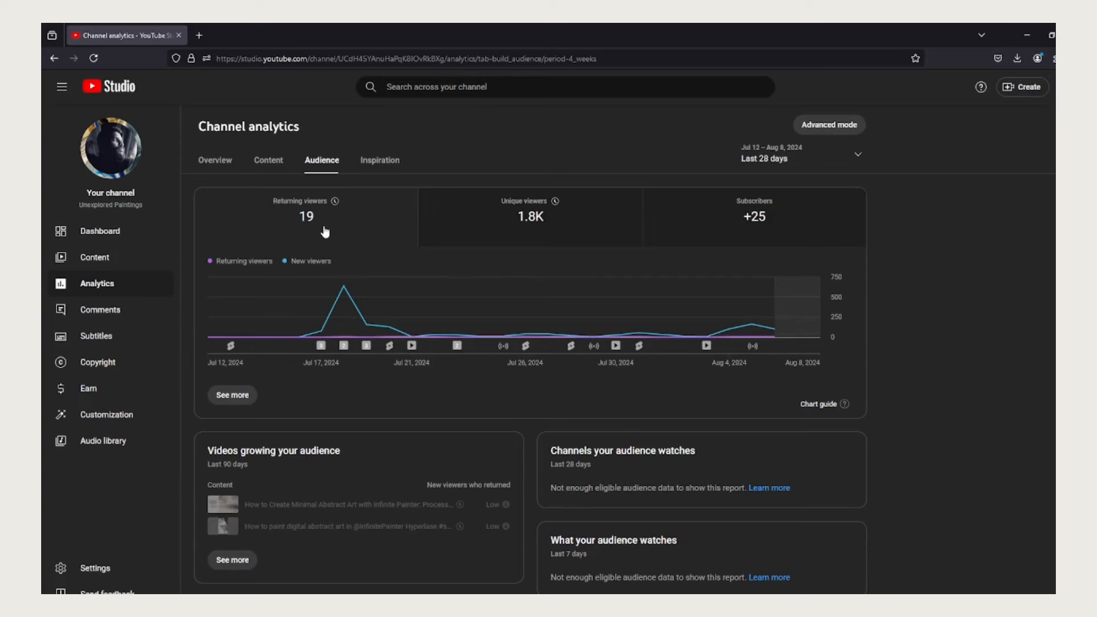
mouse_move(436, 246)
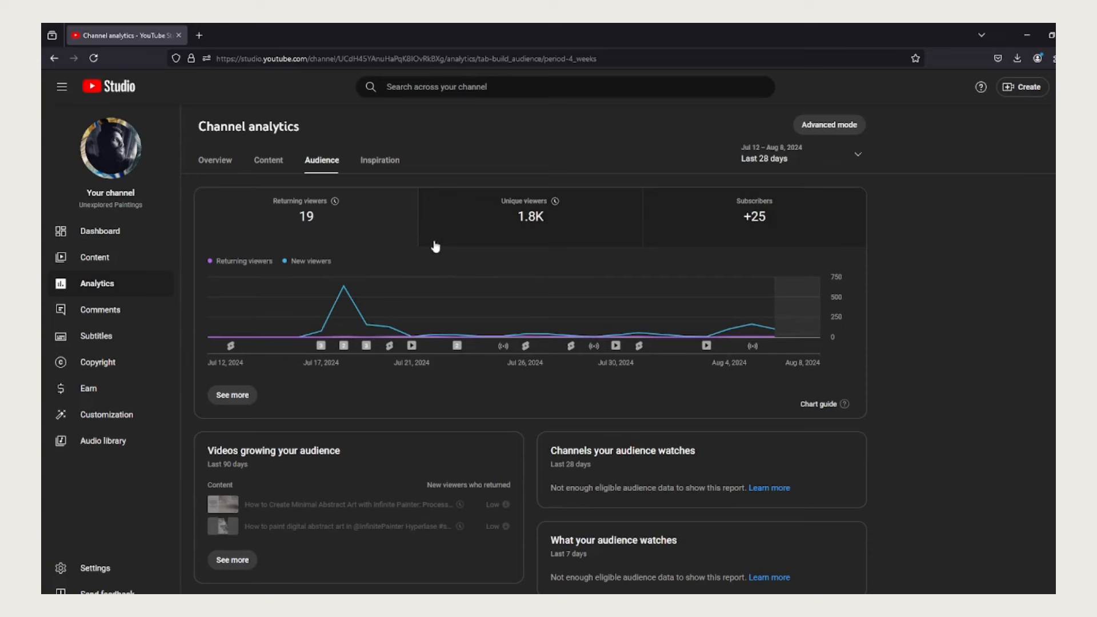
mouse_move(468, 239)
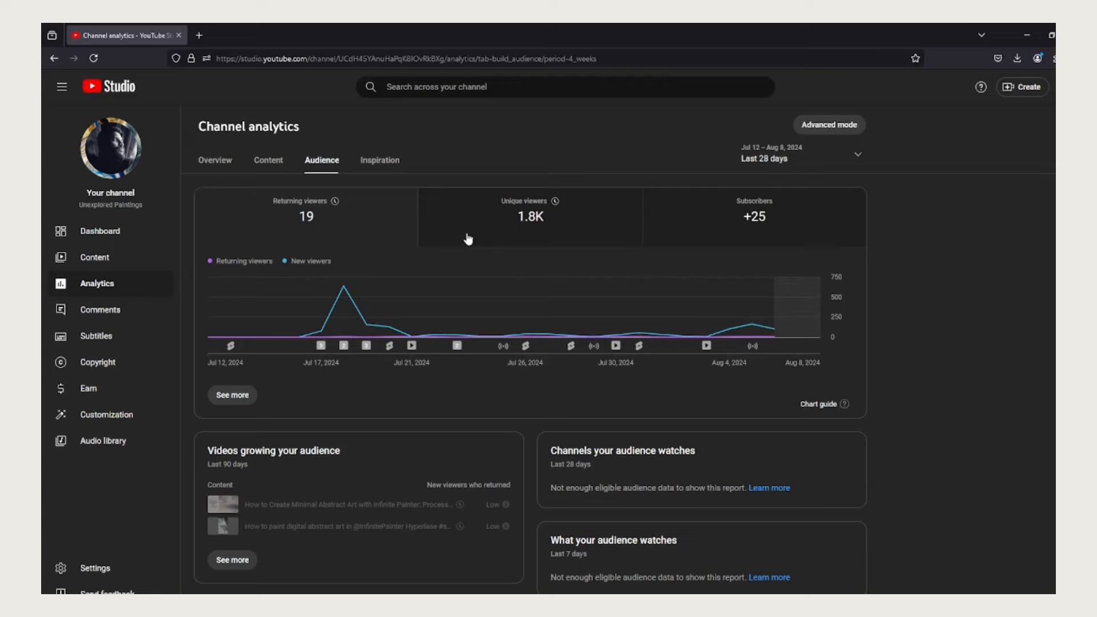
Step: Scroll down to the gender, age and geography breakdowns (86.1% male, 52.7% aged 25–34)
scroll("down", 3)
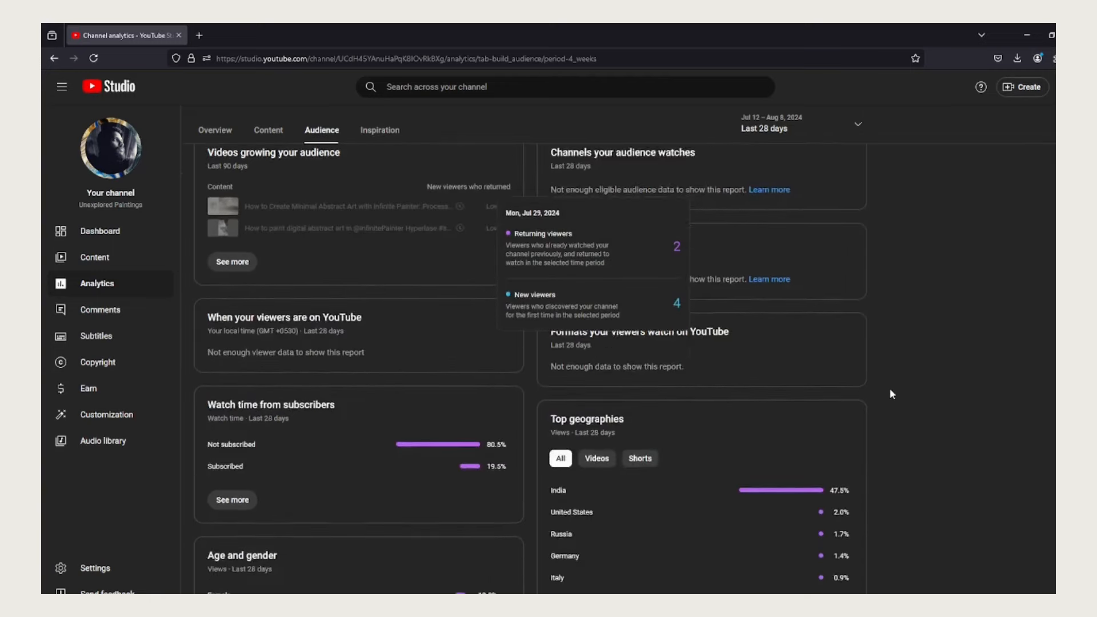
scroll("down", 3)
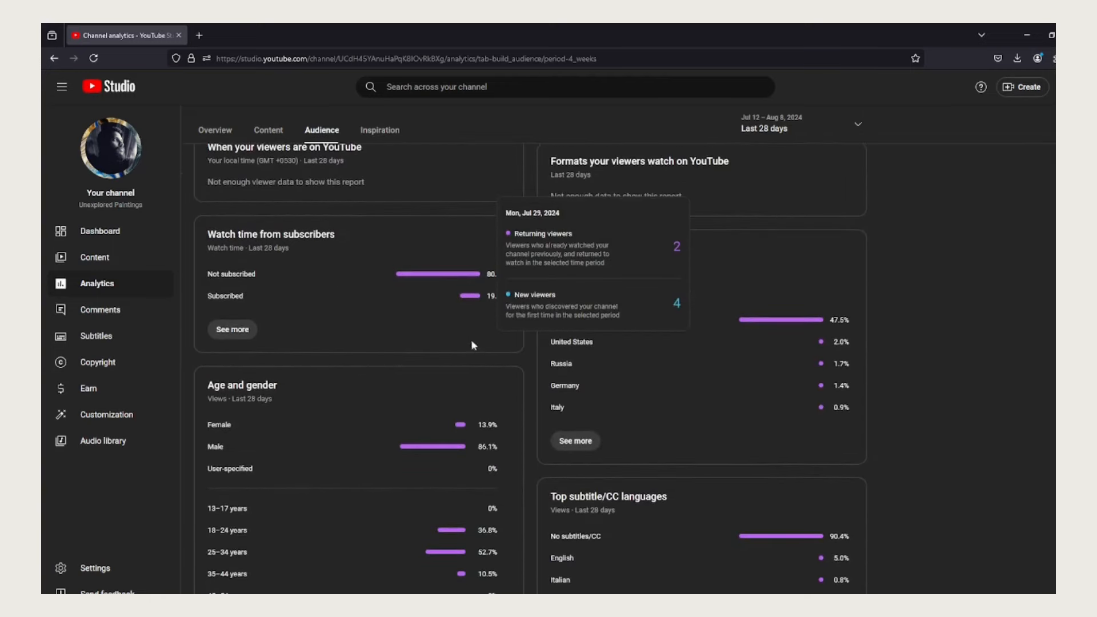
mouse_move(684, 249)
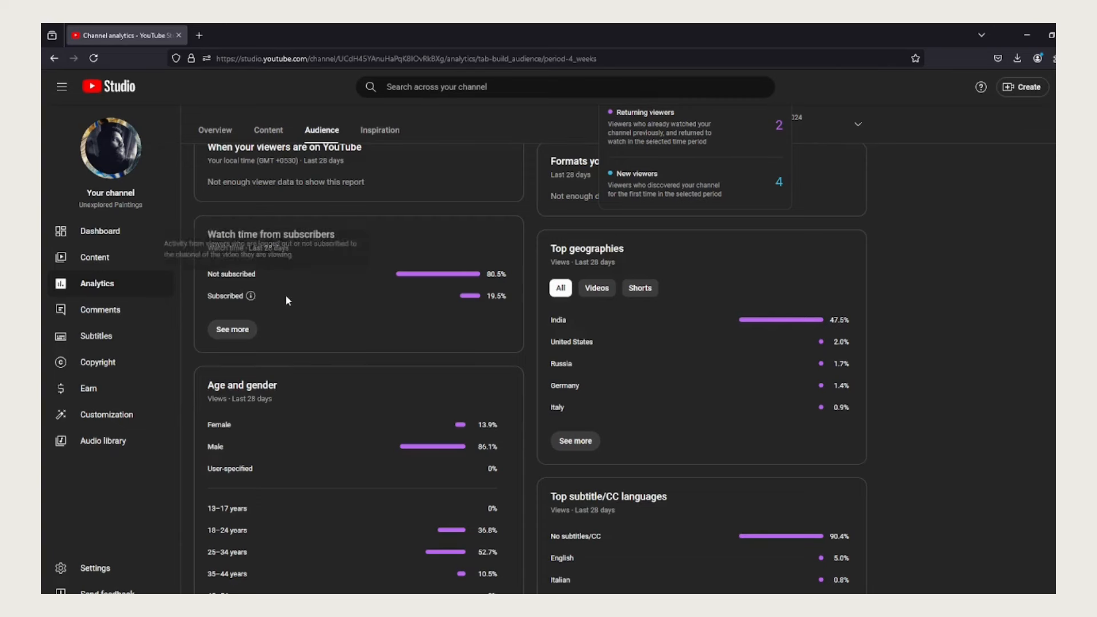
mouse_move(361, 303)
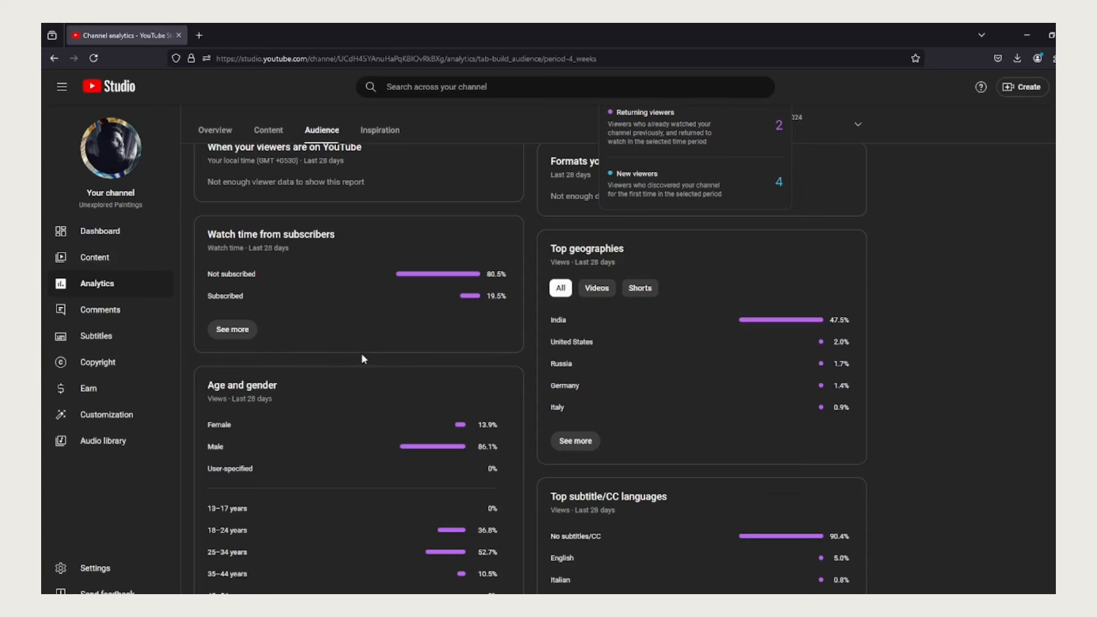
mouse_move(632, 321)
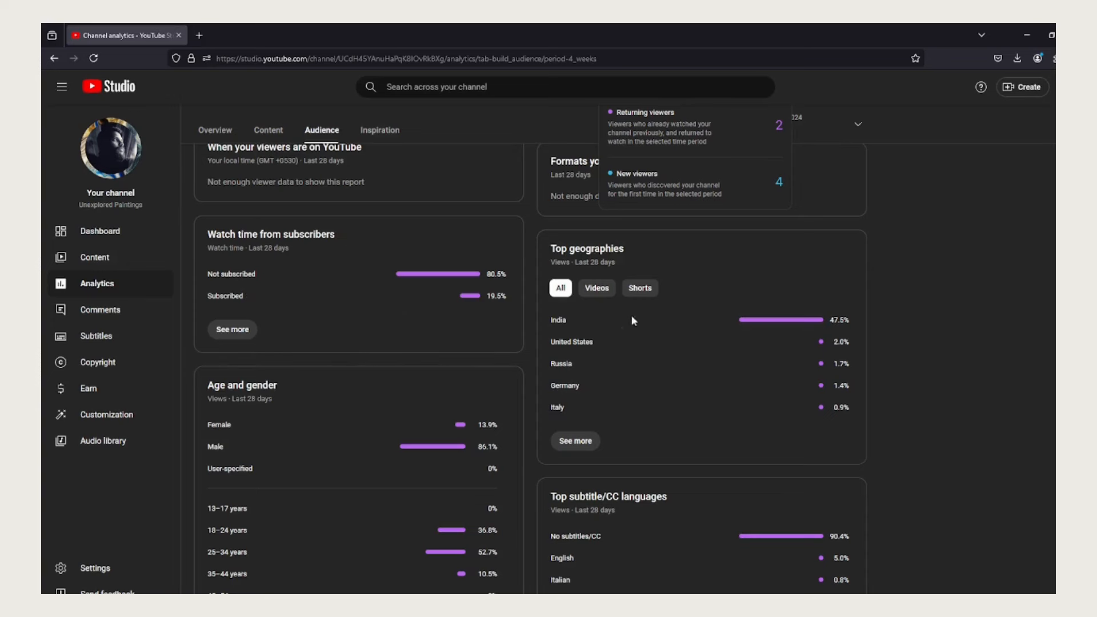
mouse_move(712, 342)
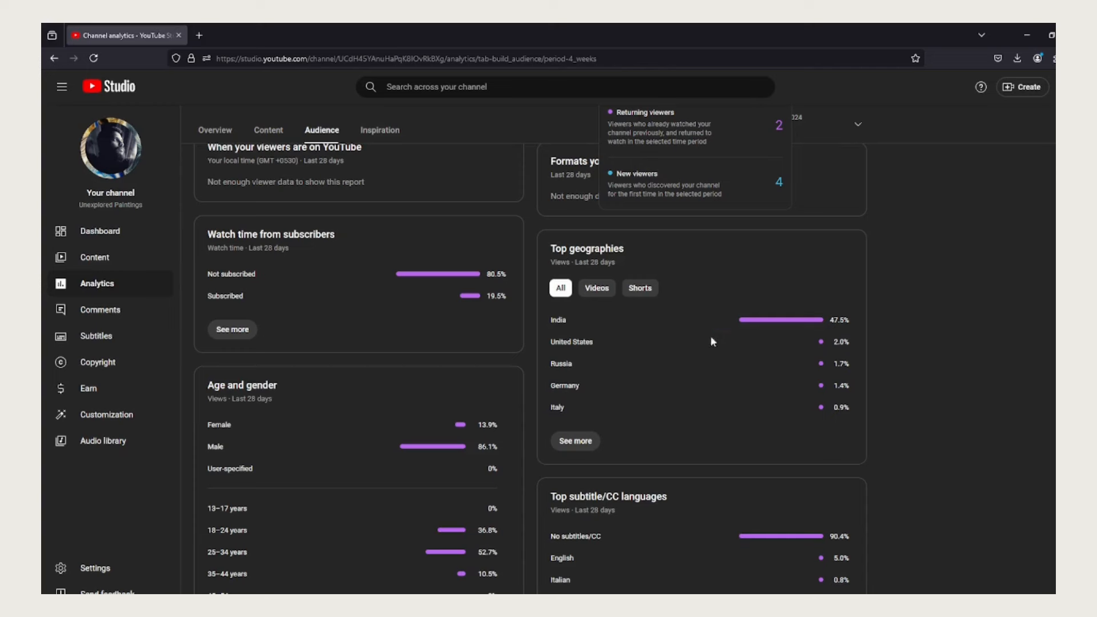
mouse_move(606, 340)
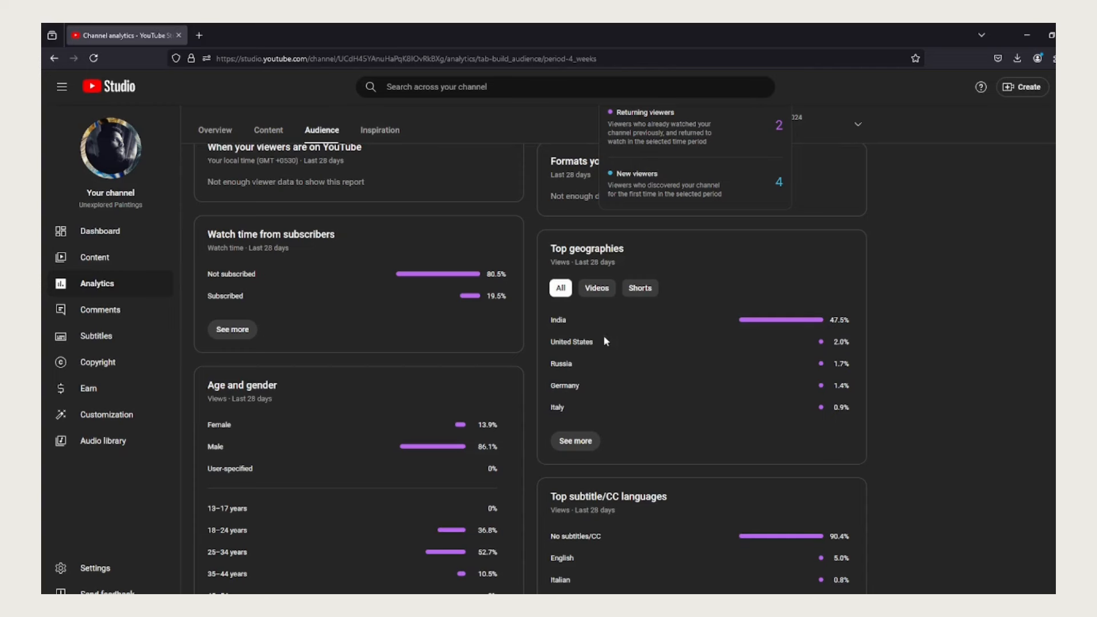
mouse_move(567, 377)
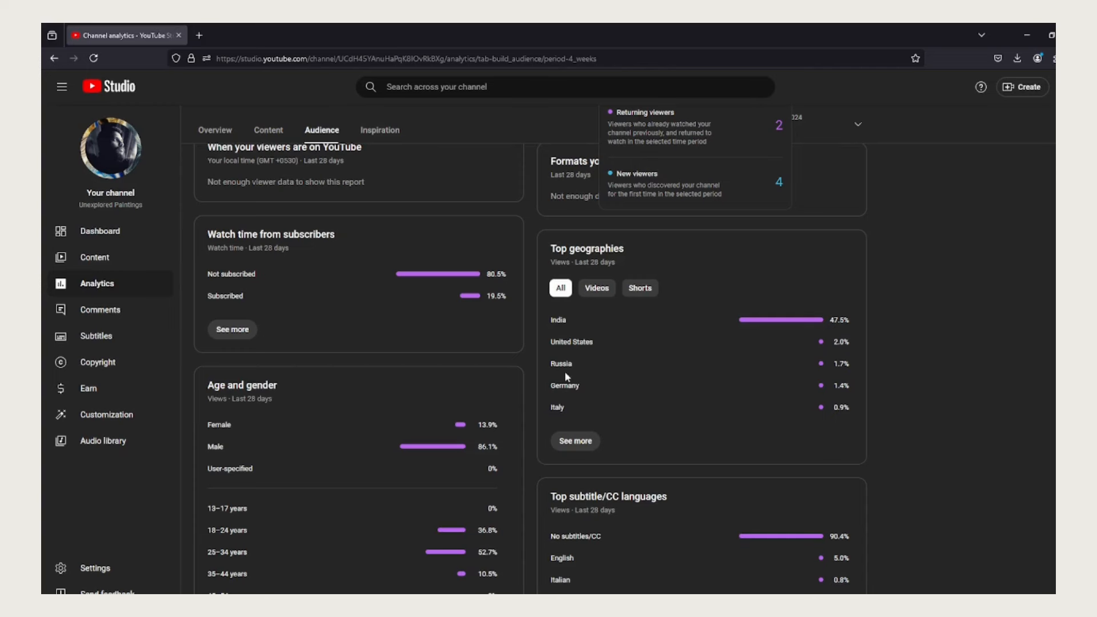
mouse_move(570, 381)
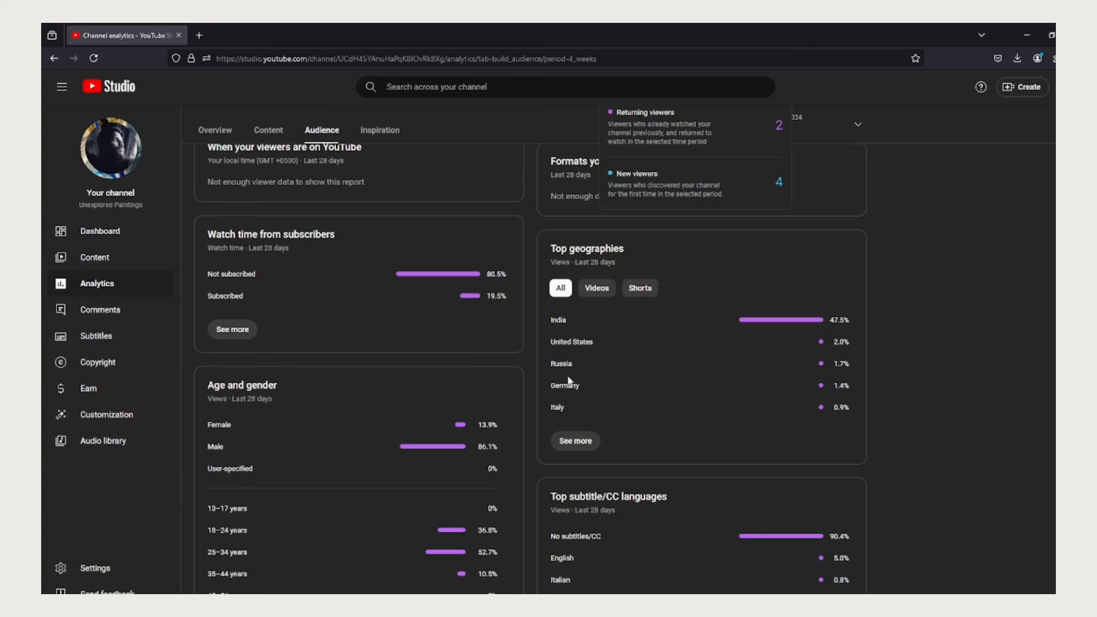
mouse_move(844, 393)
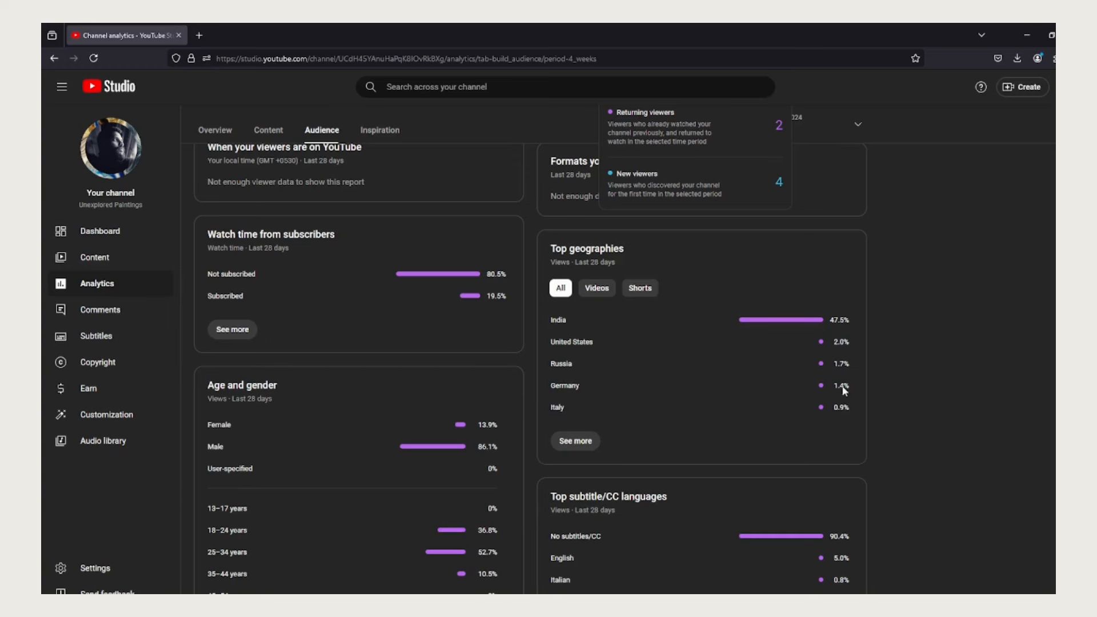
mouse_move(780, 402)
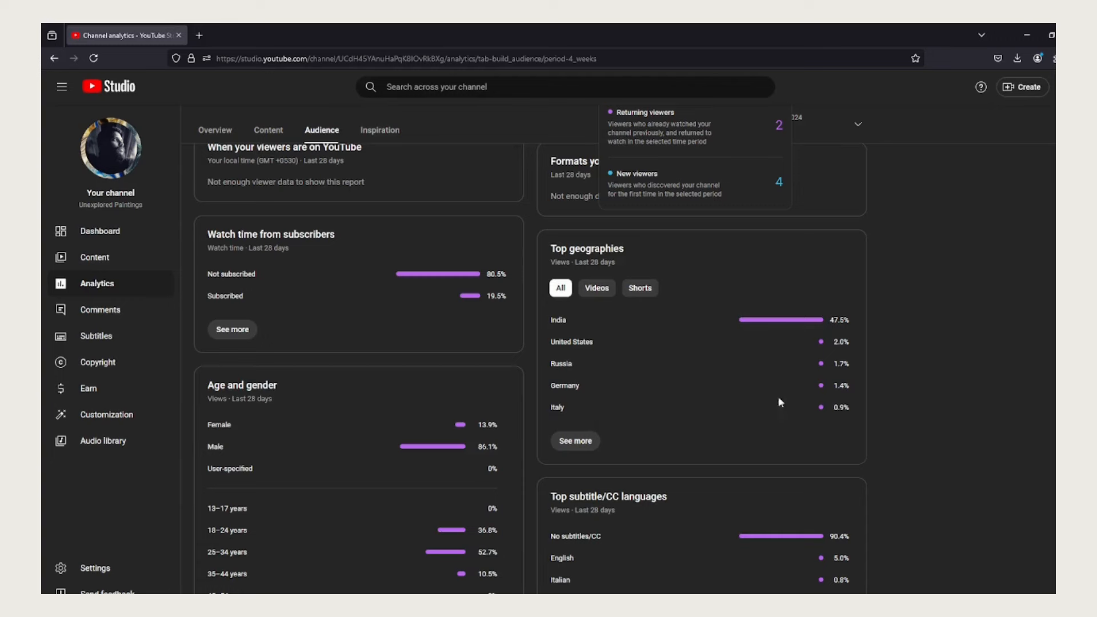
mouse_move(445, 414)
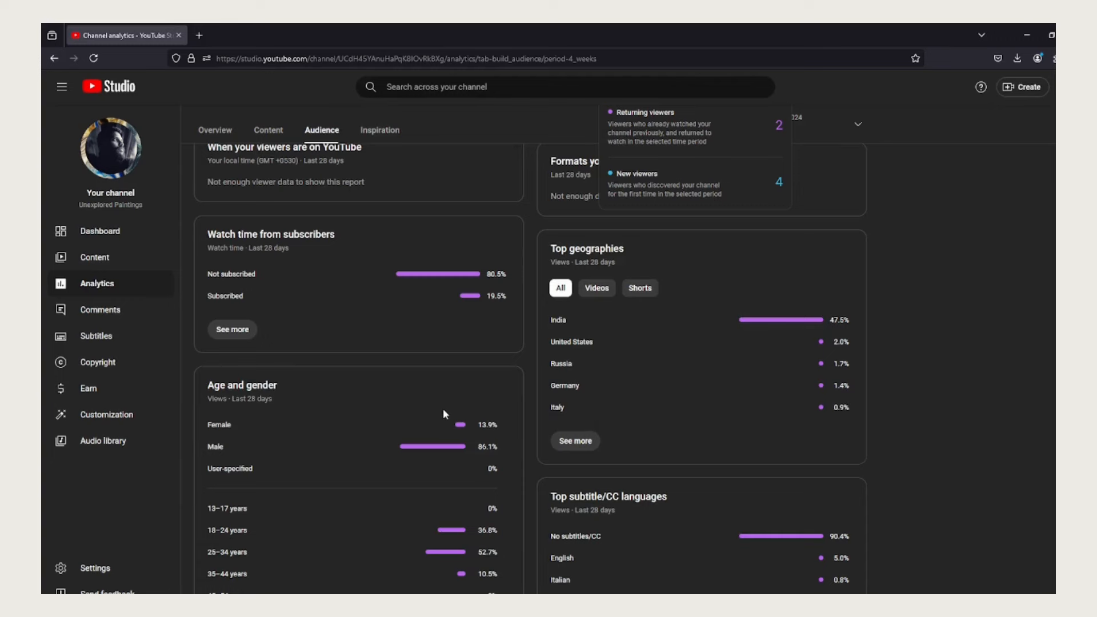
scroll("down", 3)
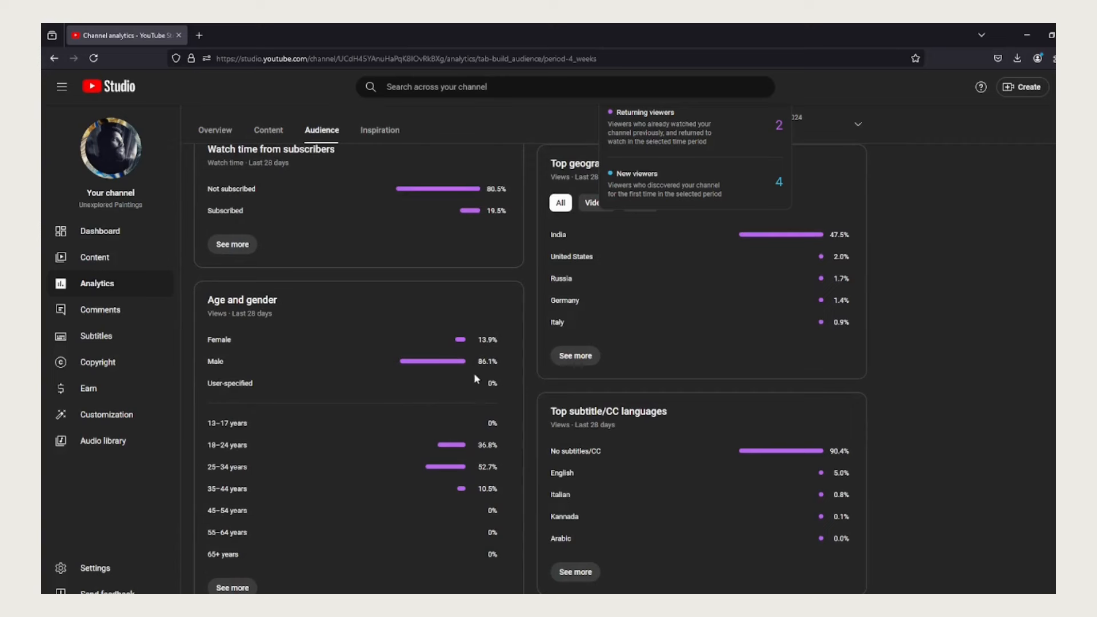
mouse_move(470, 355)
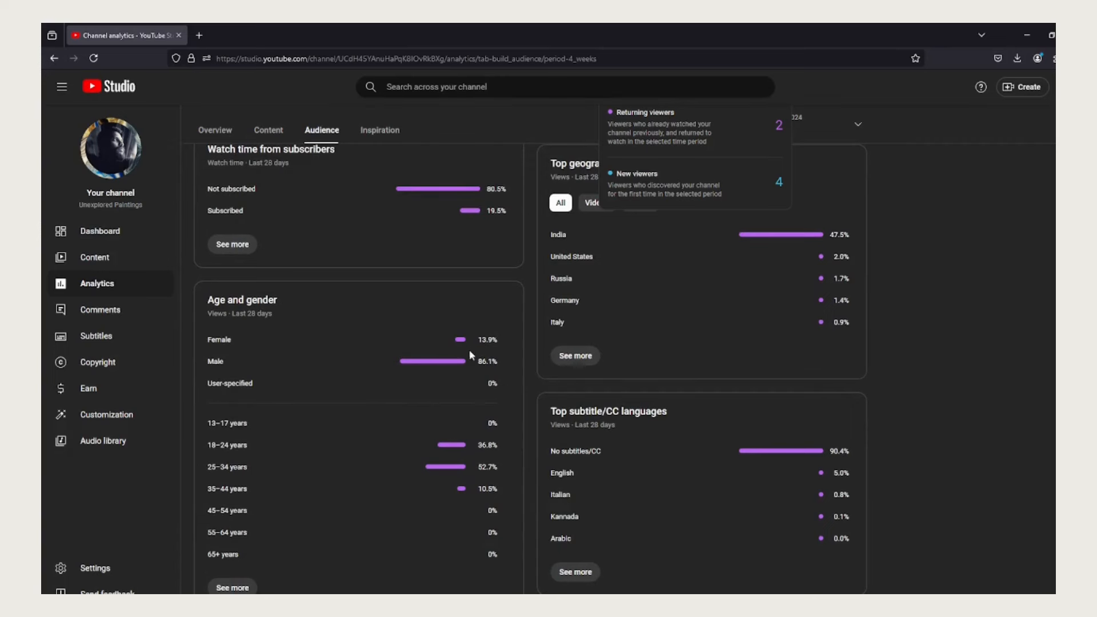
mouse_move(504, 353)
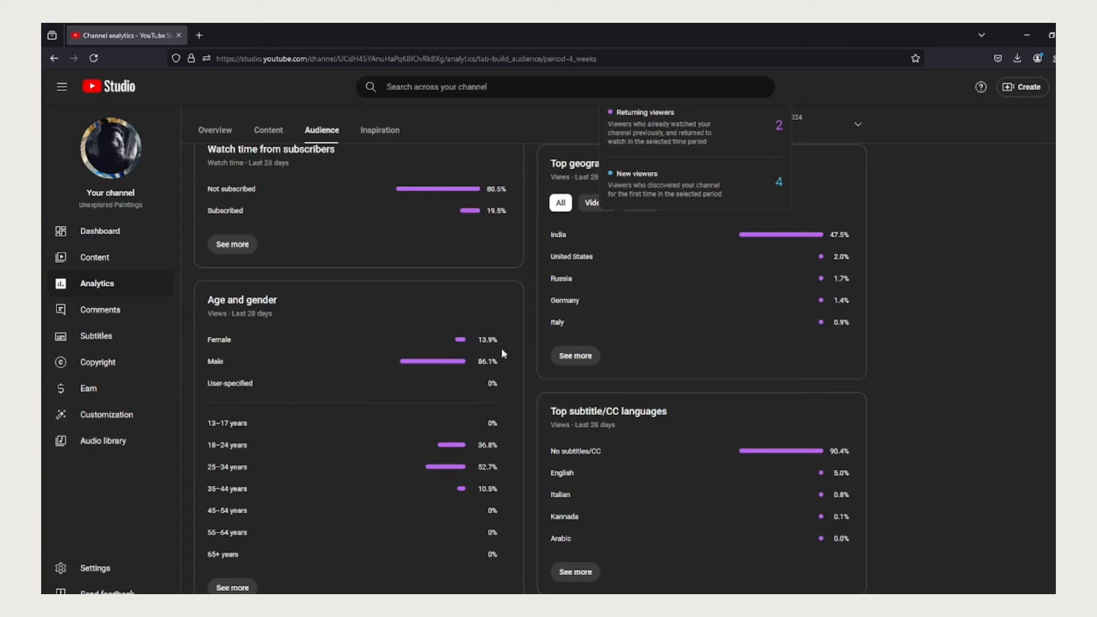
scroll("down", 3)
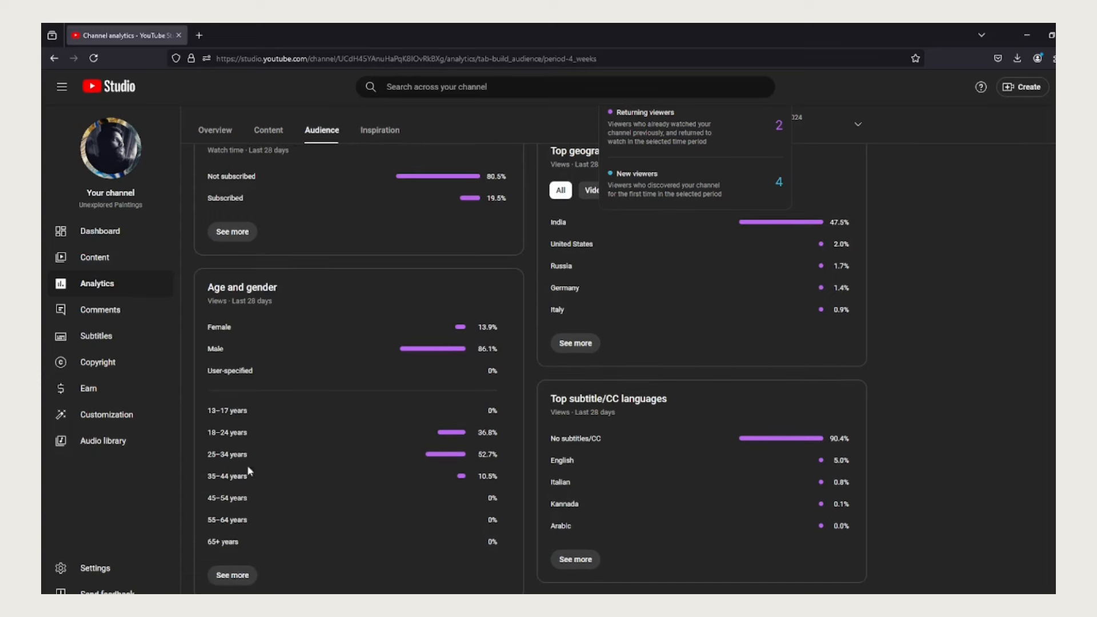
mouse_move(716, 494)
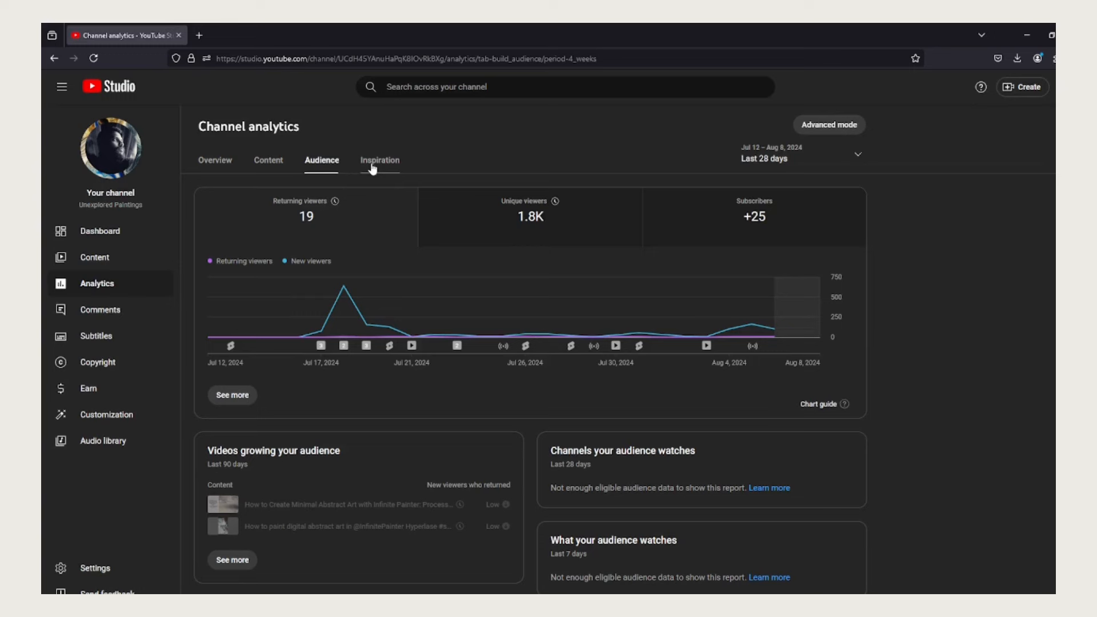
mouse_move(213, 170)
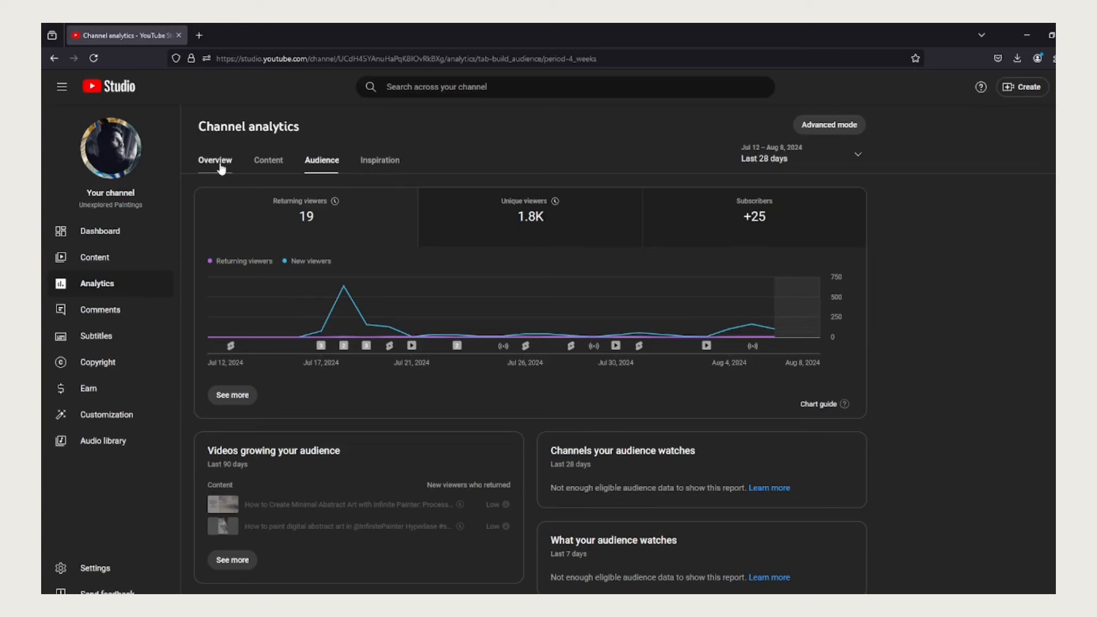
Step: Return to the Overview summary (2,408 views, 21.2 watch hours), then start the Content report
left_click(215, 160)
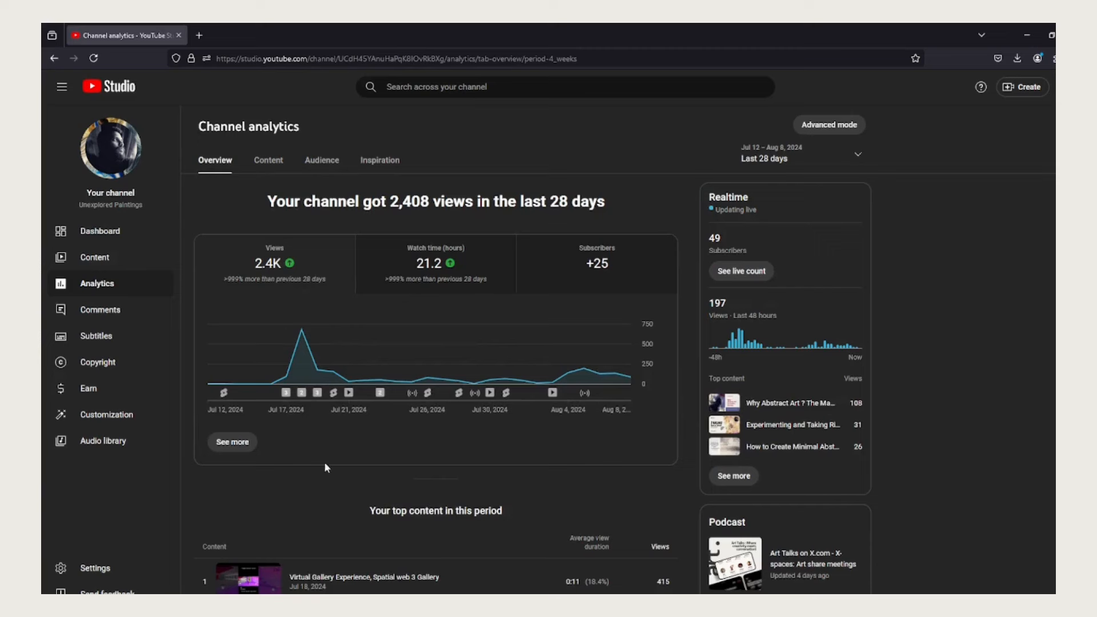
mouse_move(490, 472)
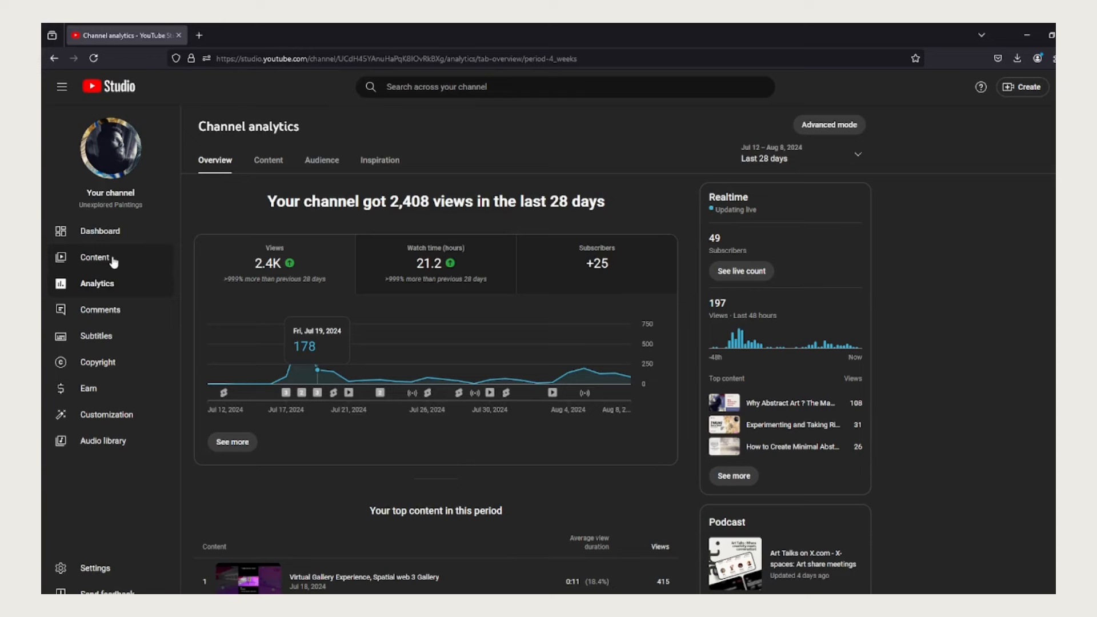
left_click(268, 161)
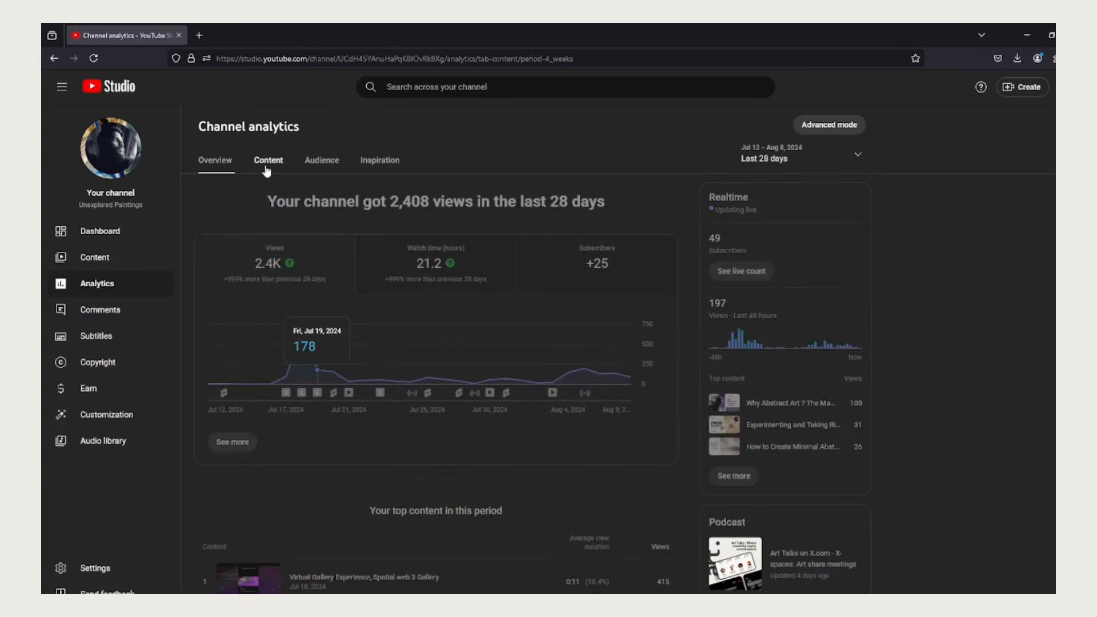
Step: Review the Content analytics funnel (9.9K impressions), then list the channel's uploaded videos
left_click(268, 160)
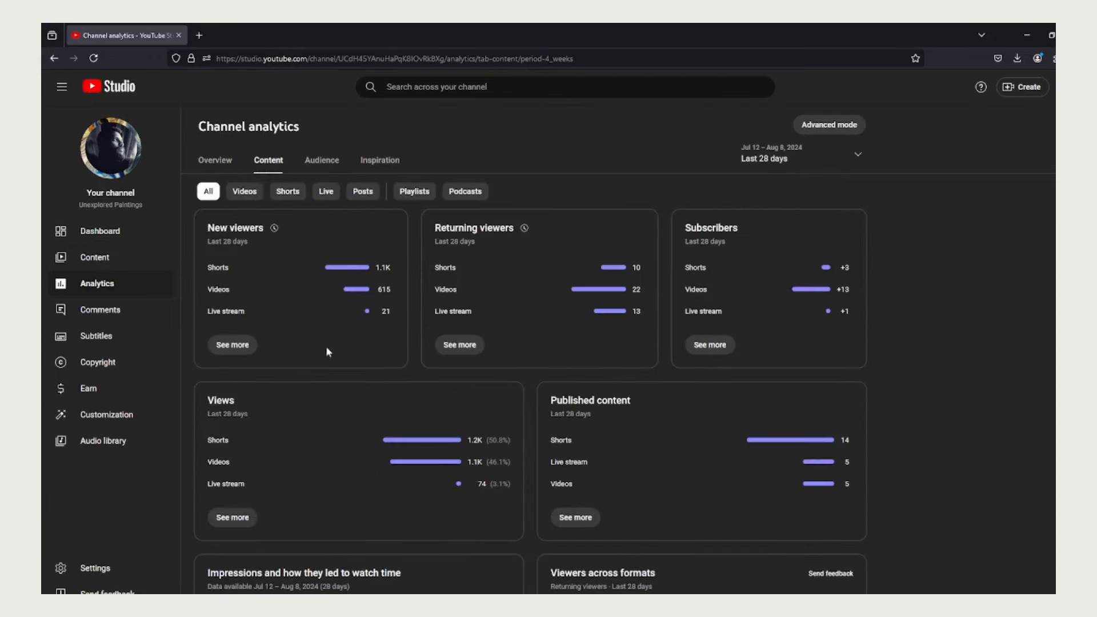
scroll("down", 3)
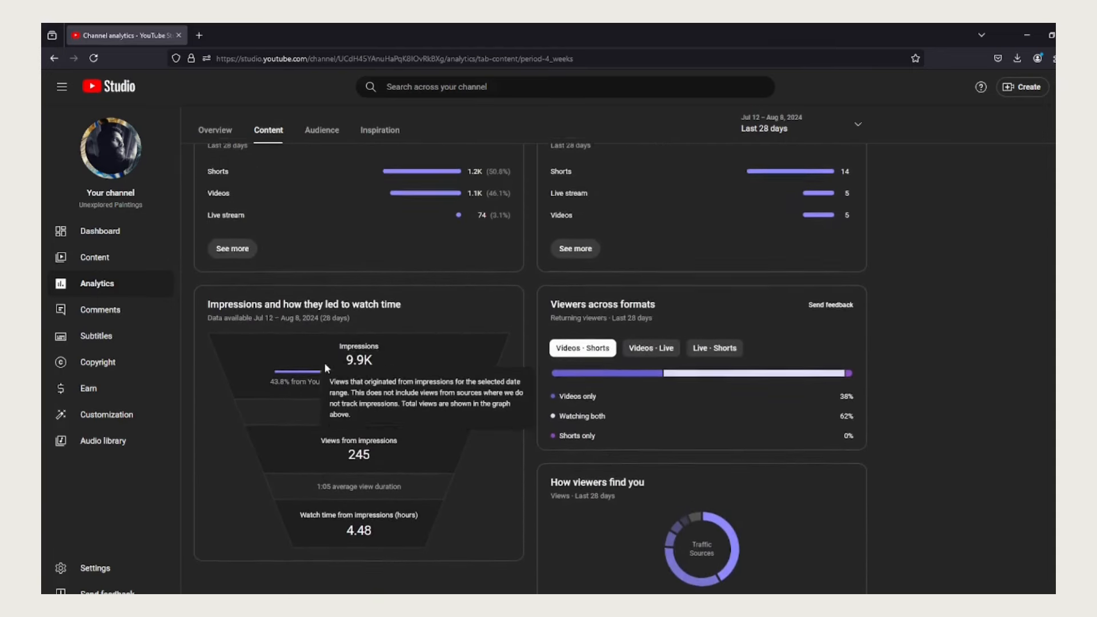
mouse_move(371, 408)
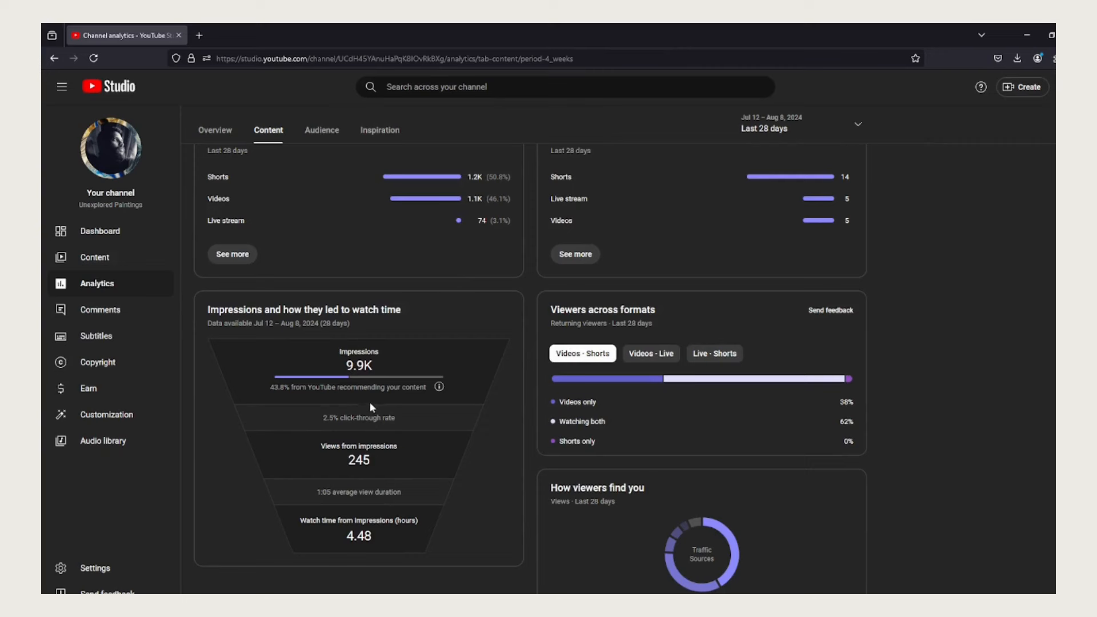
mouse_move(378, 395)
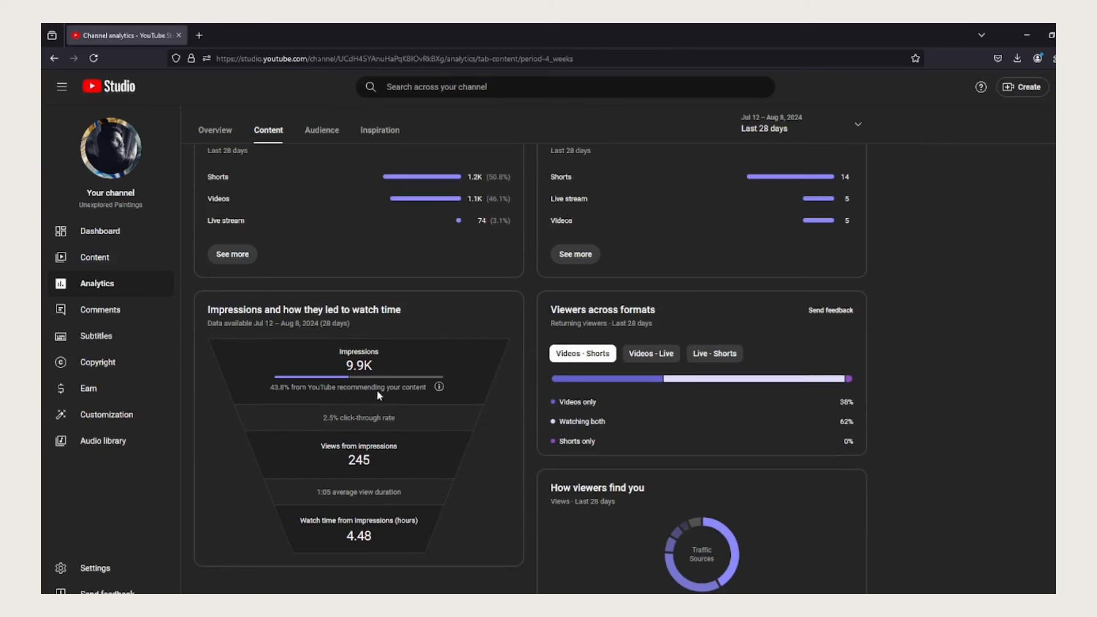
mouse_move(256, 405)
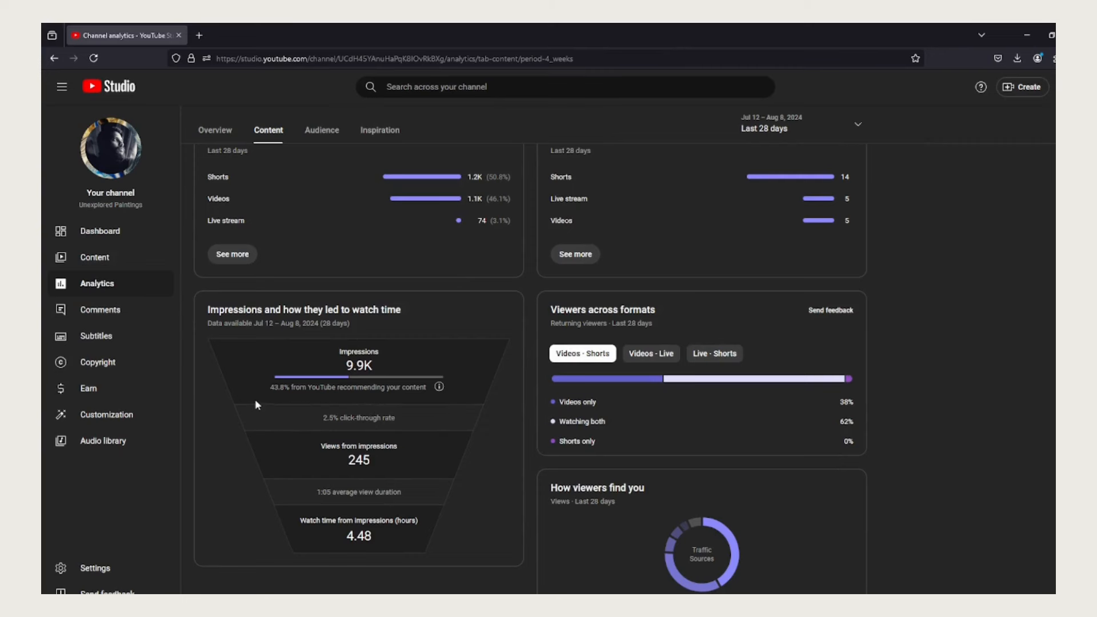
mouse_move(404, 404)
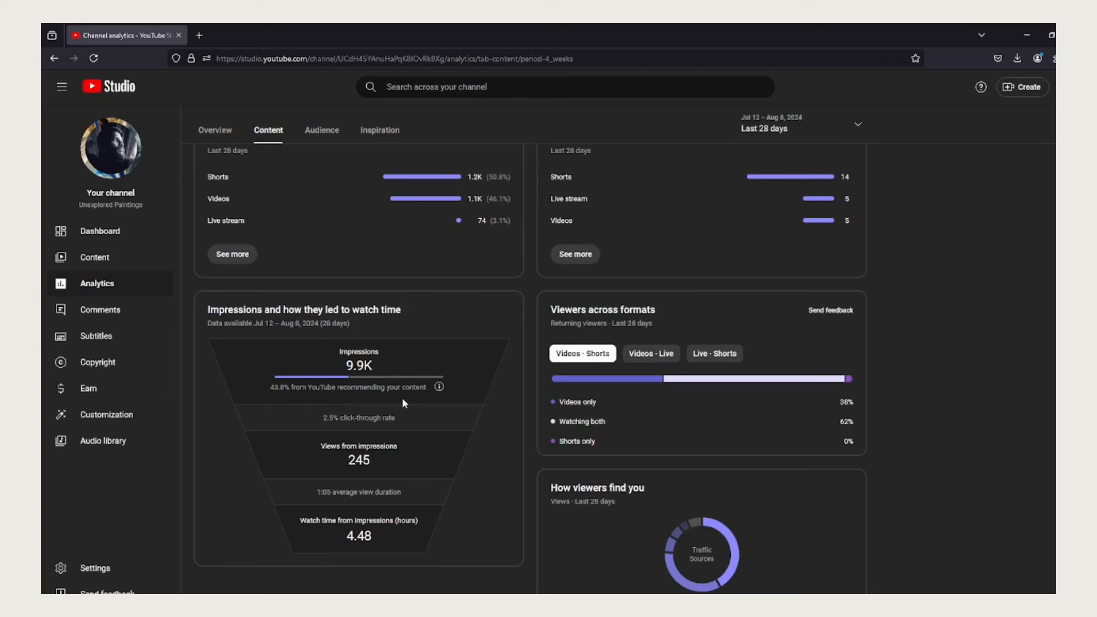
mouse_move(350, 460)
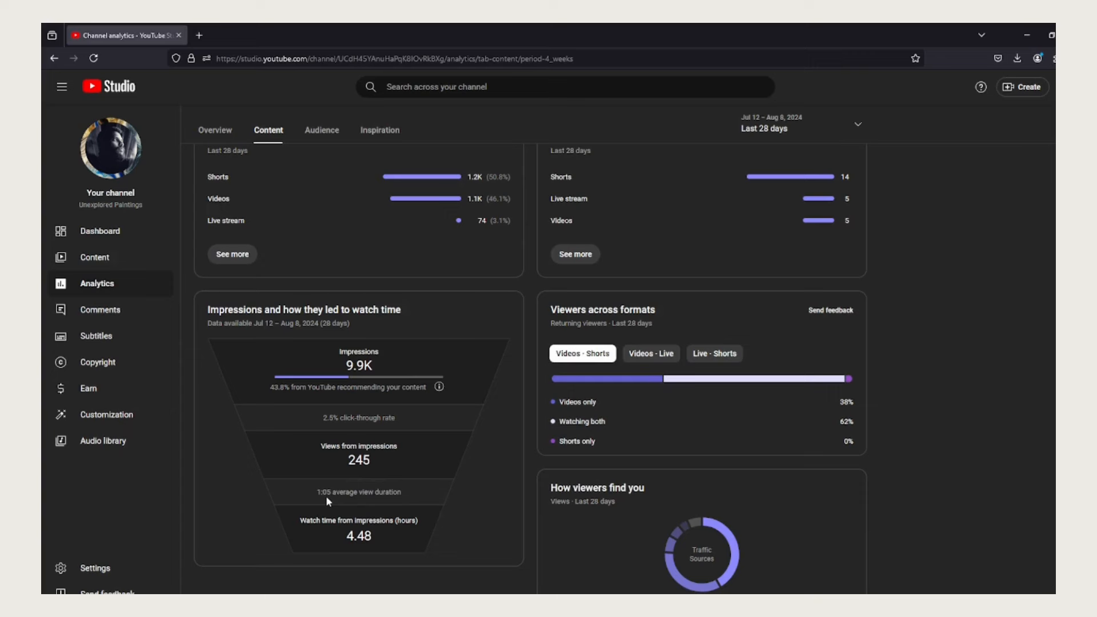
mouse_move(332, 539)
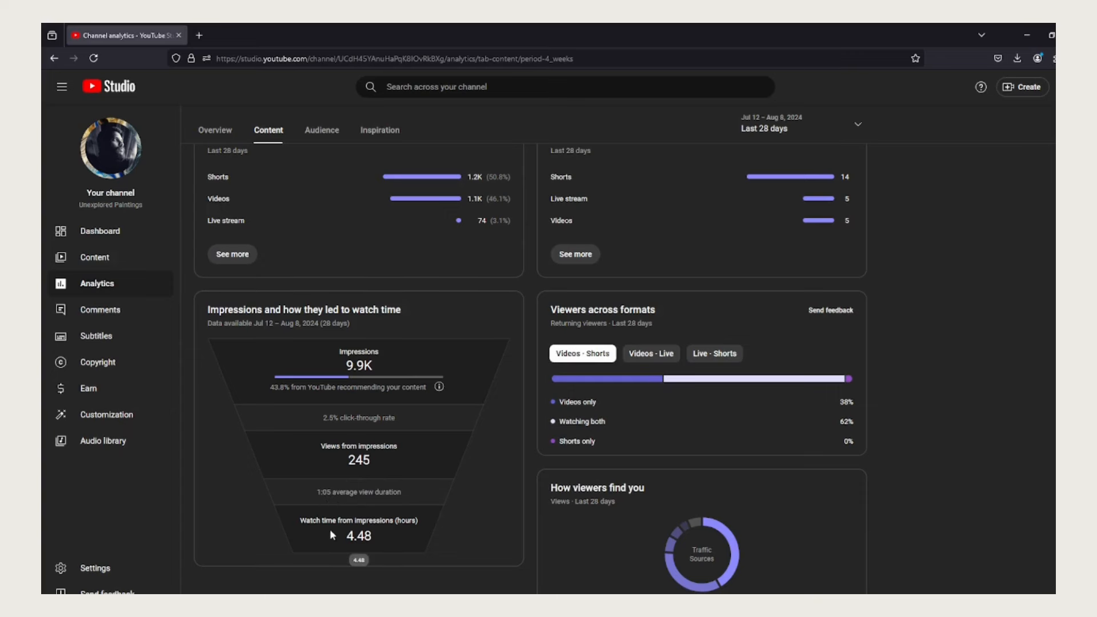
mouse_move(375, 579)
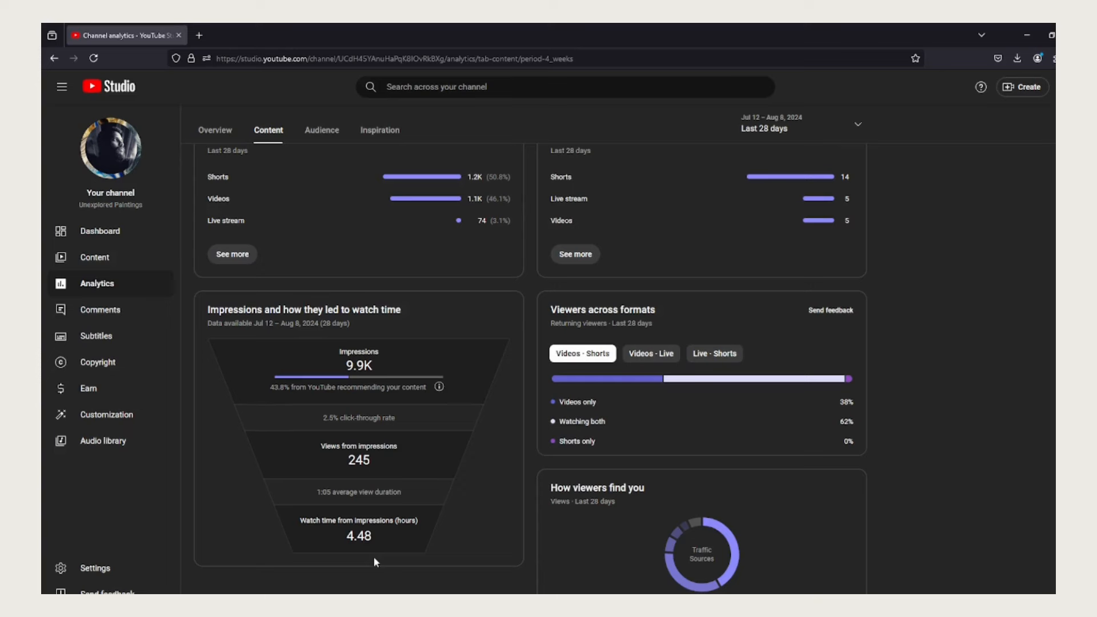
mouse_move(314, 341)
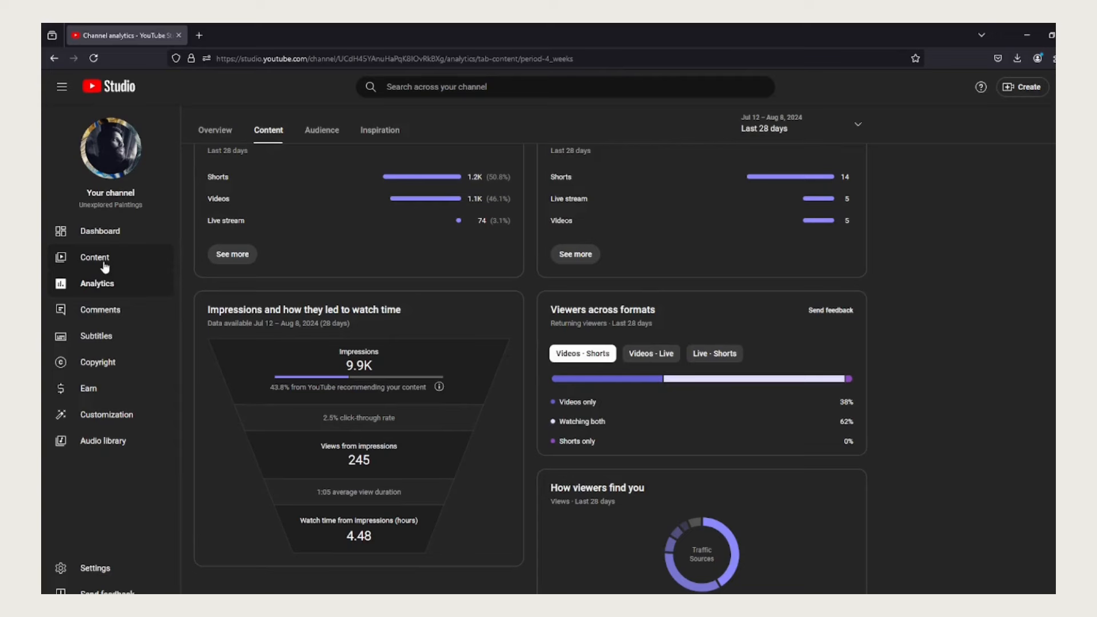
left_click(95, 257)
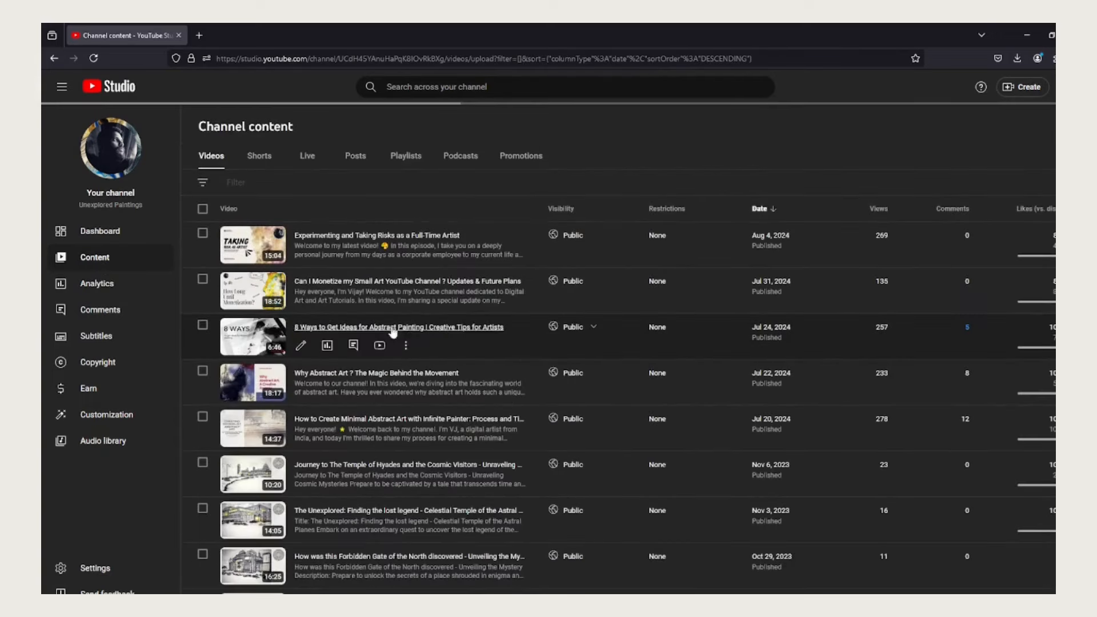